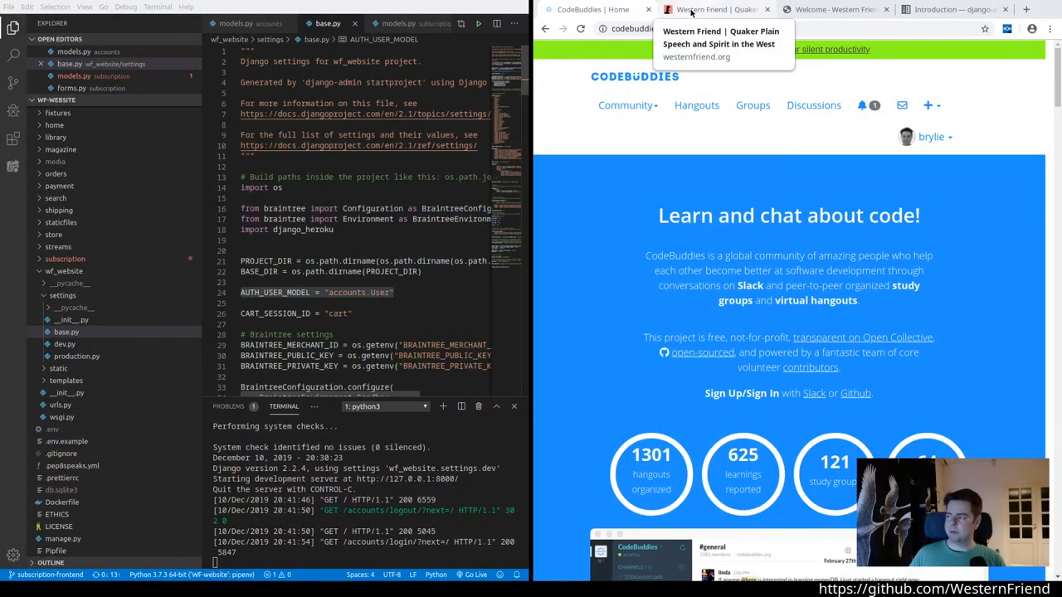
Step: Switch to the Western Friend website in Chrome
left_click(714, 10)
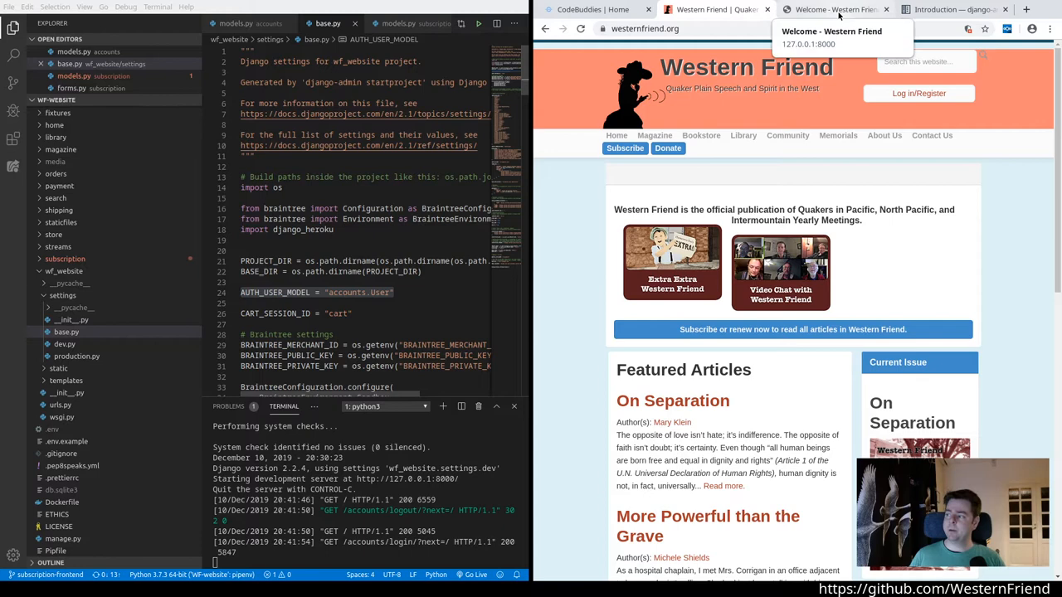
Step: Switch to the local 127.0.0.1:8000 copy of the site showing the Subscribe page
left_click(623, 147)
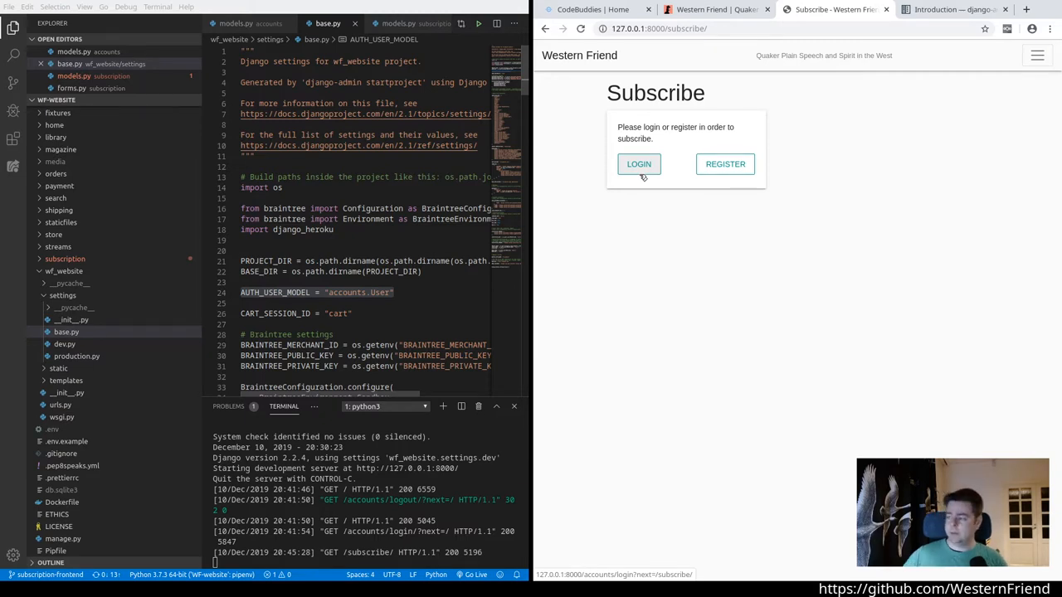
Step: Review the django-authtools Installation and Quick Setup documentation
left_click(954, 10)
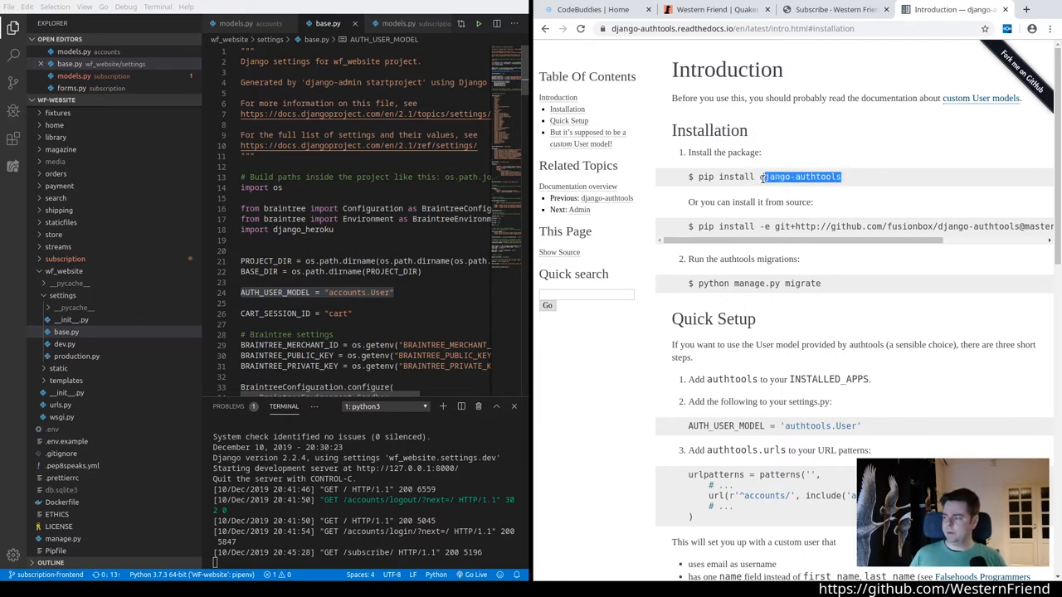
scroll("down", 3)
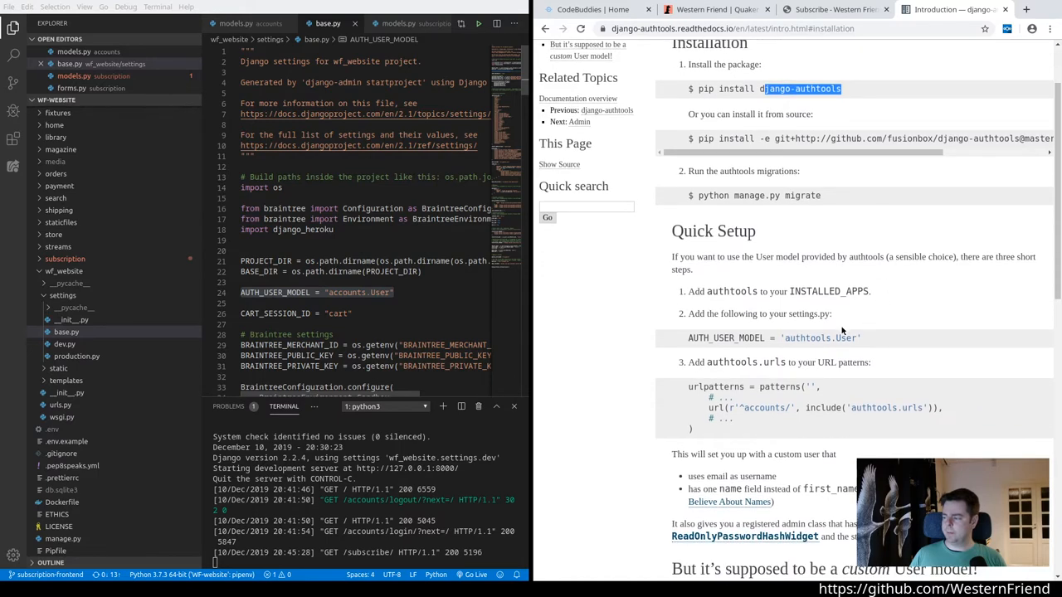
scroll("up", 3)
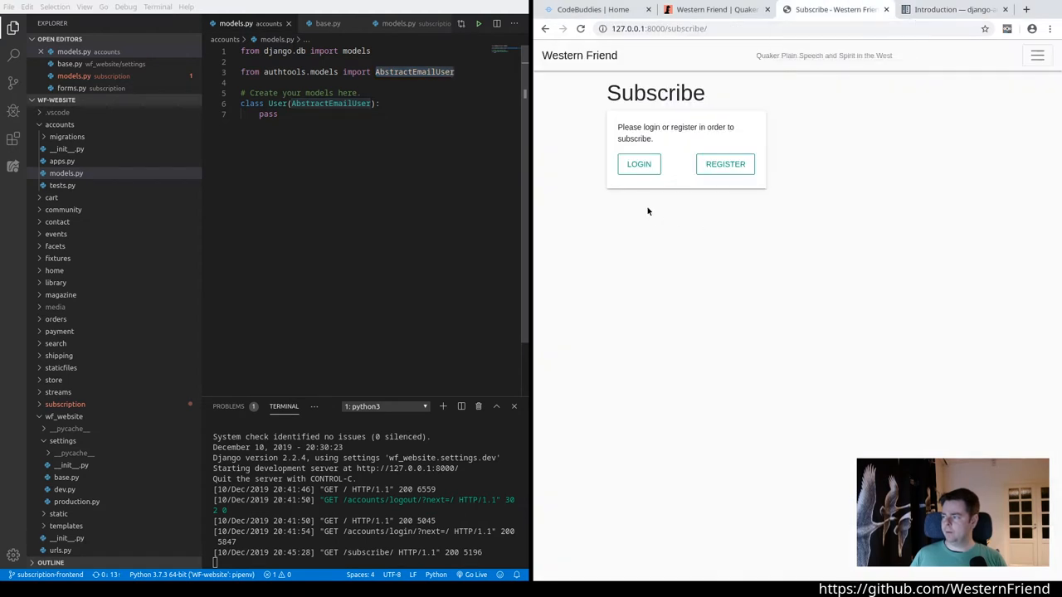
Step: Bring up the Subscribe registration form, then focus VS Code on base.py settings
left_click(639, 164)
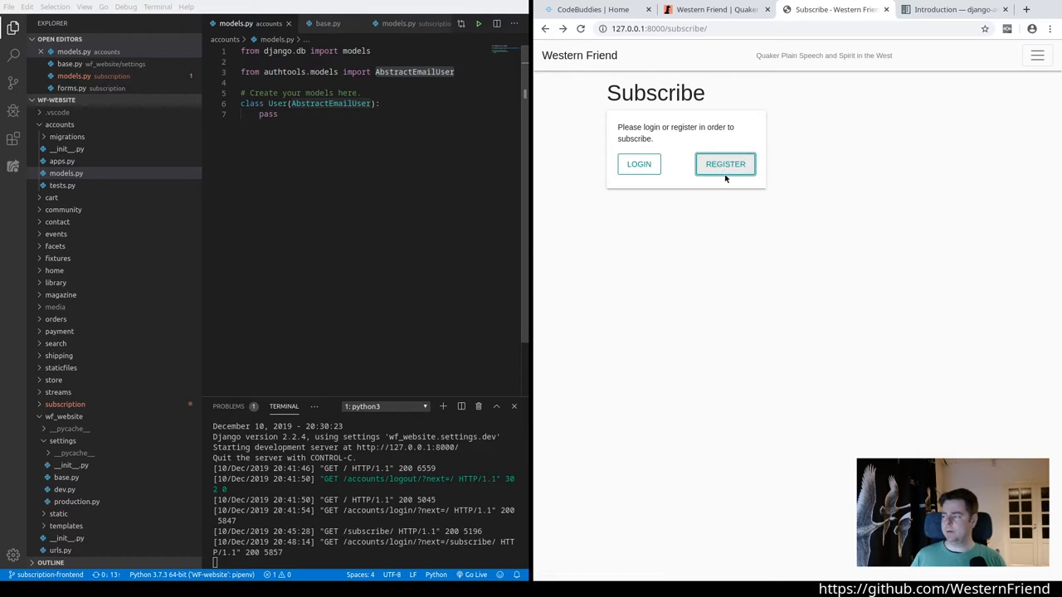
left_click(723, 164)
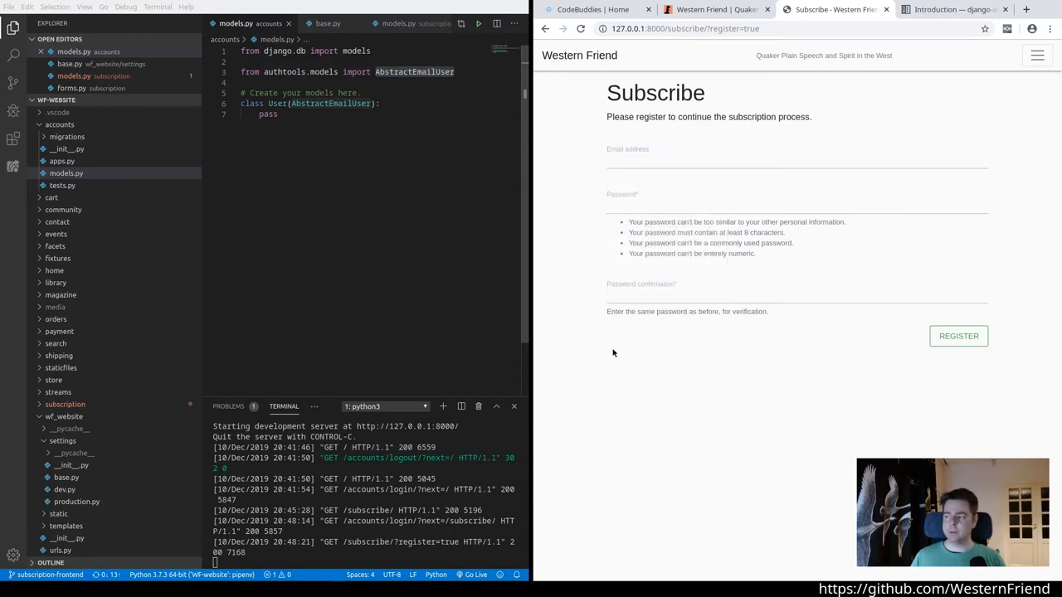
mouse_move(629, 339)
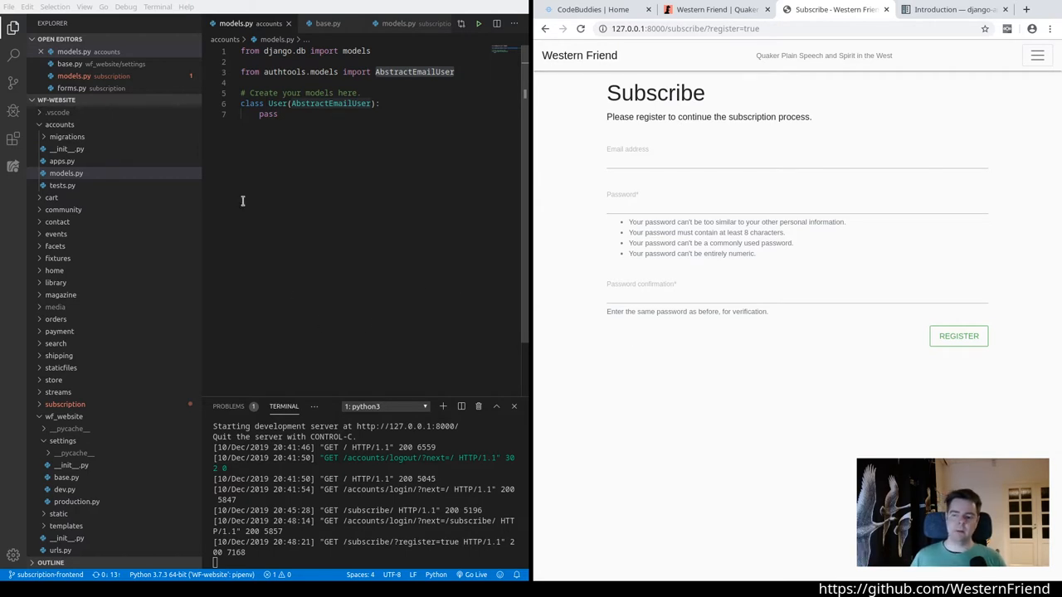
left_click(328, 23)
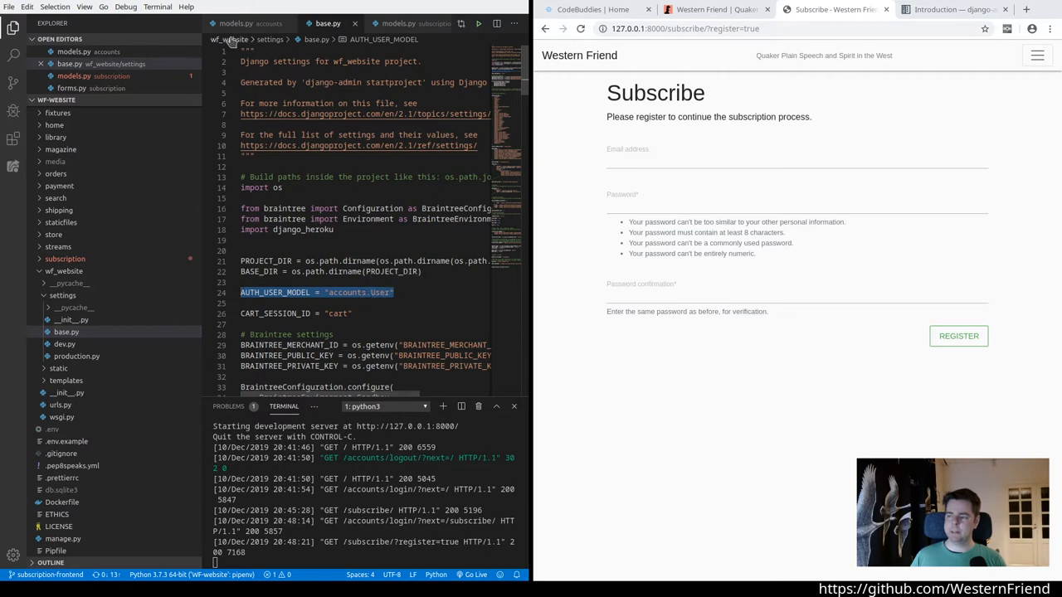
left_click(235, 23)
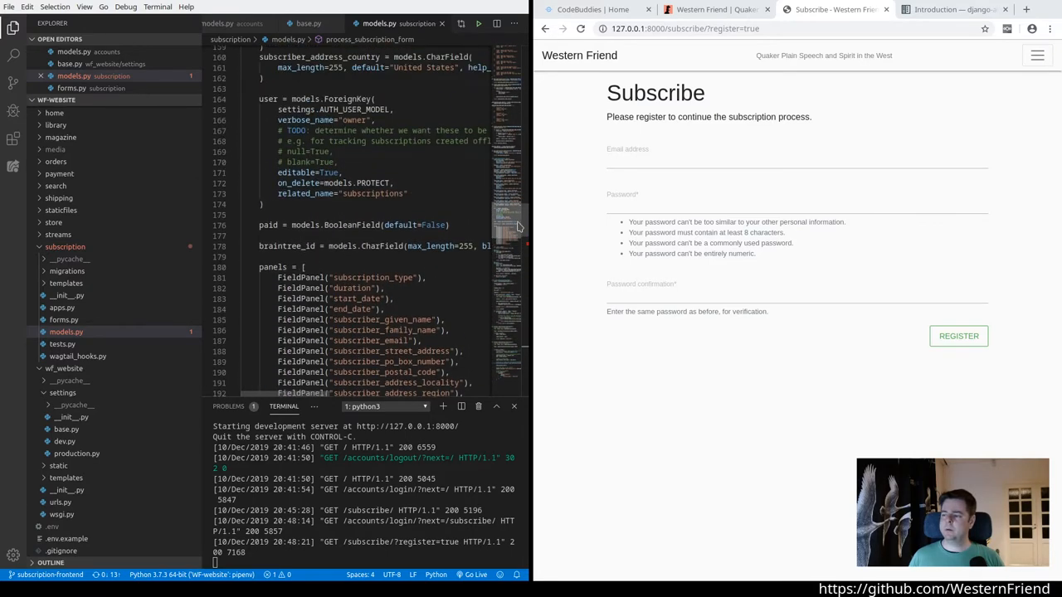
Step: Add nullable start_date and end_date DateFields to the Subscription model in models.py
scroll("up", 3)
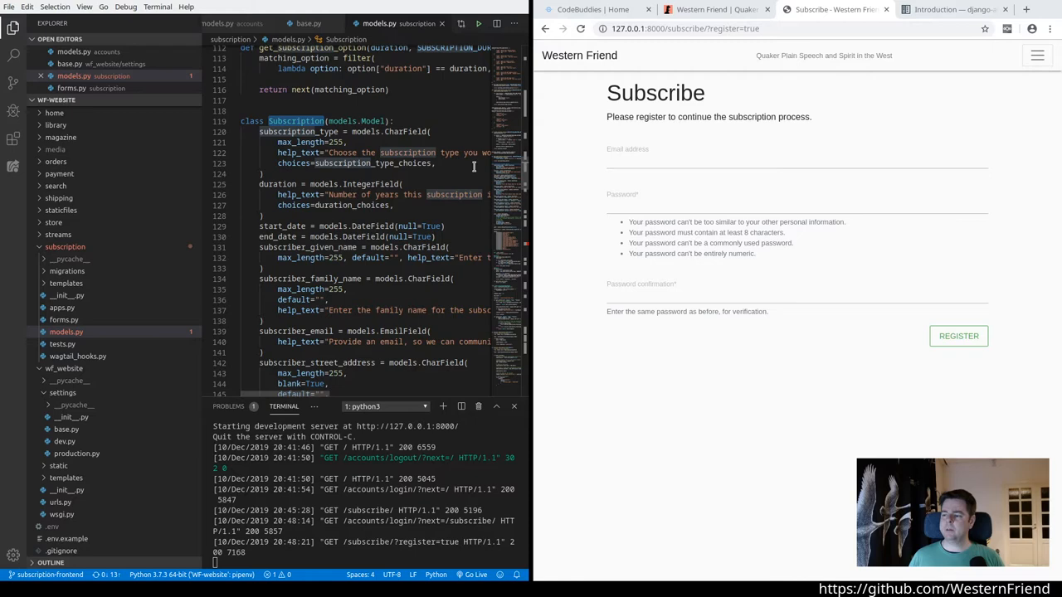
scroll("down", 3)
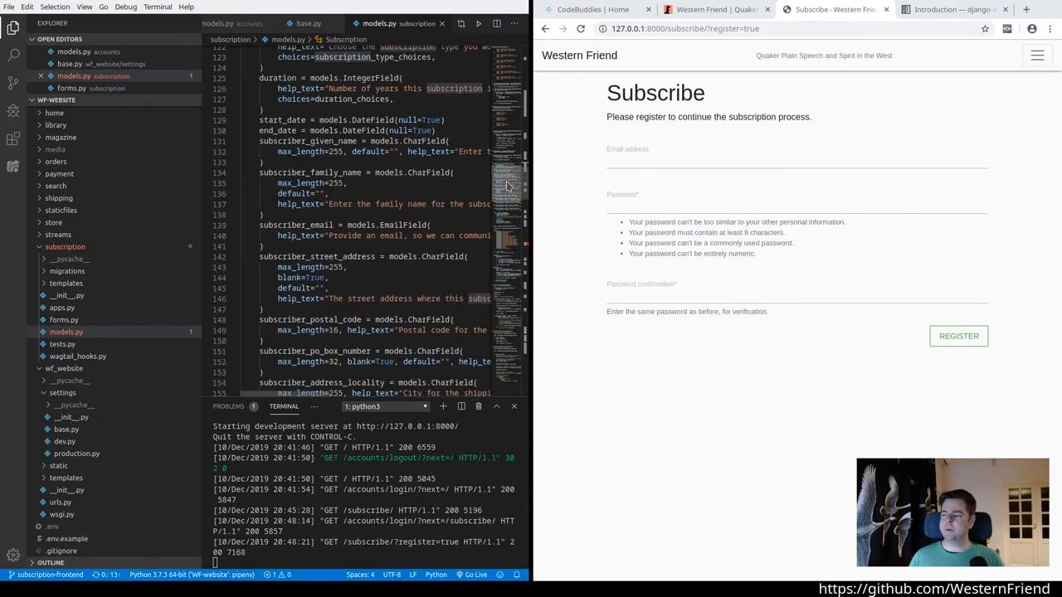
scroll("down", 3)
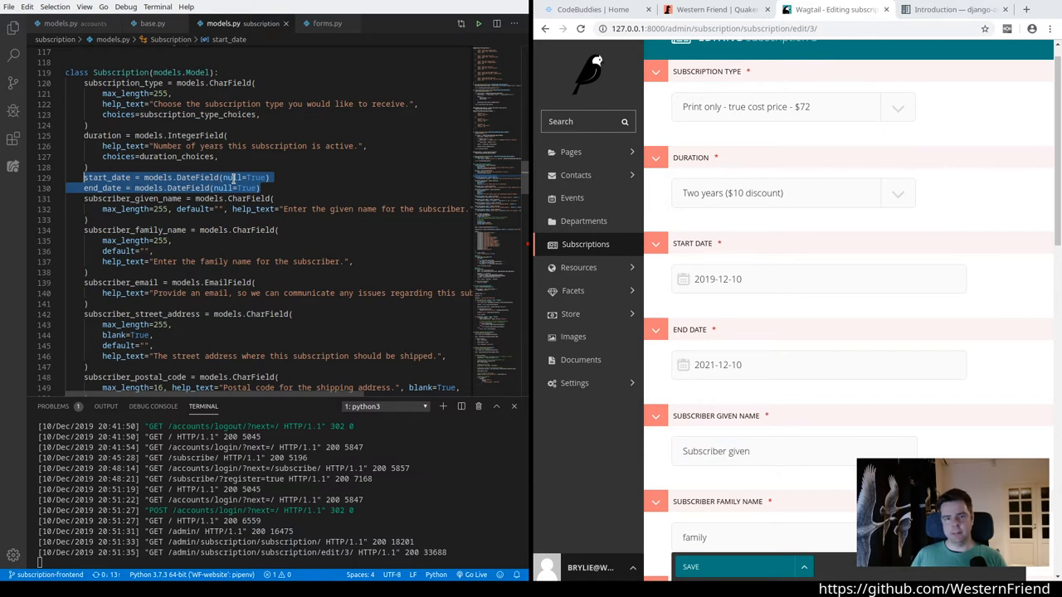
scroll("down", 3)
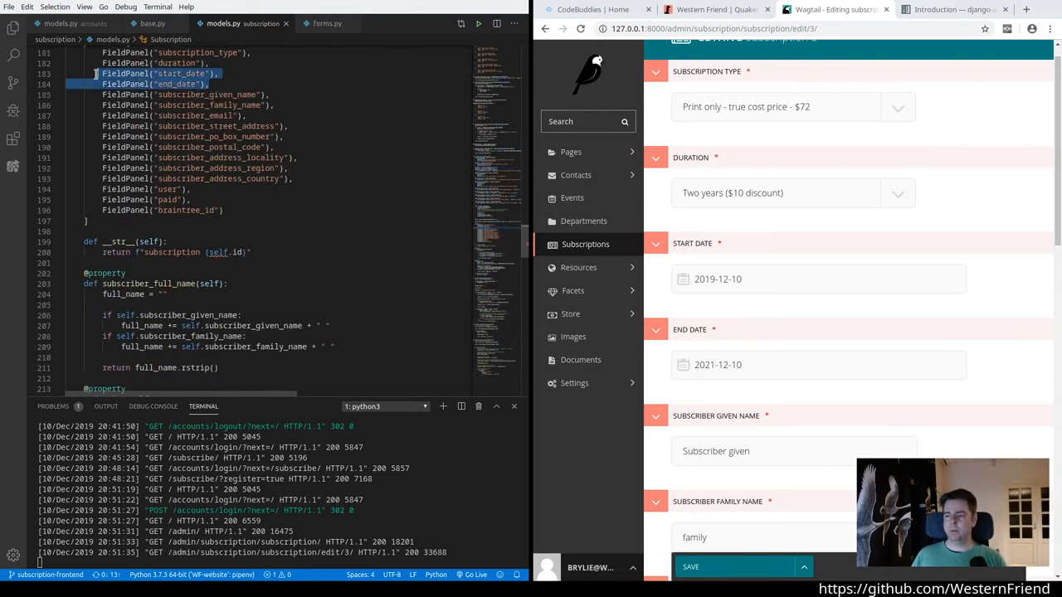
left_click(816, 279)
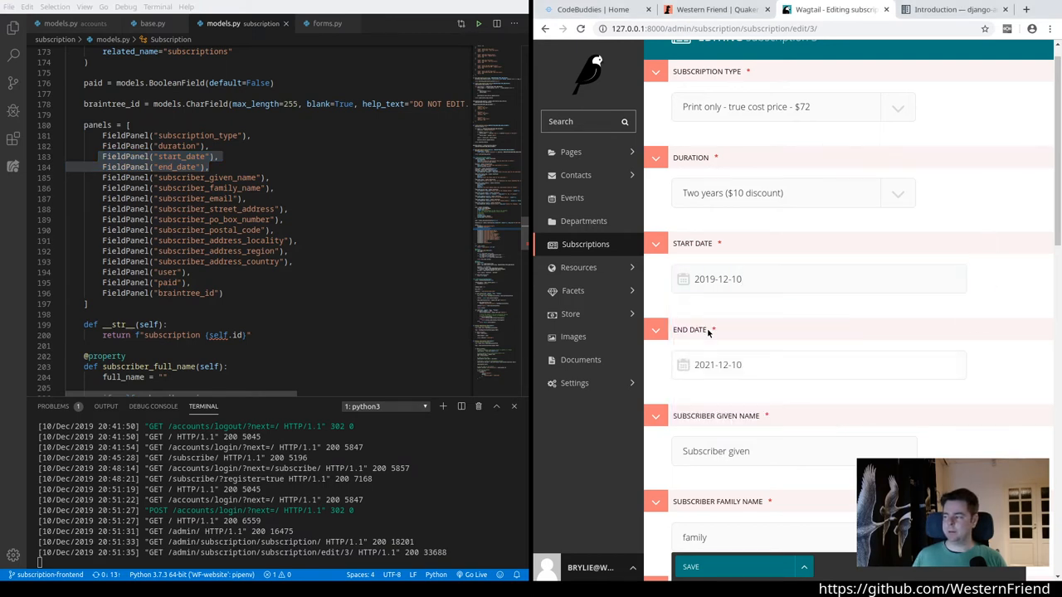
mouse_move(777, 341)
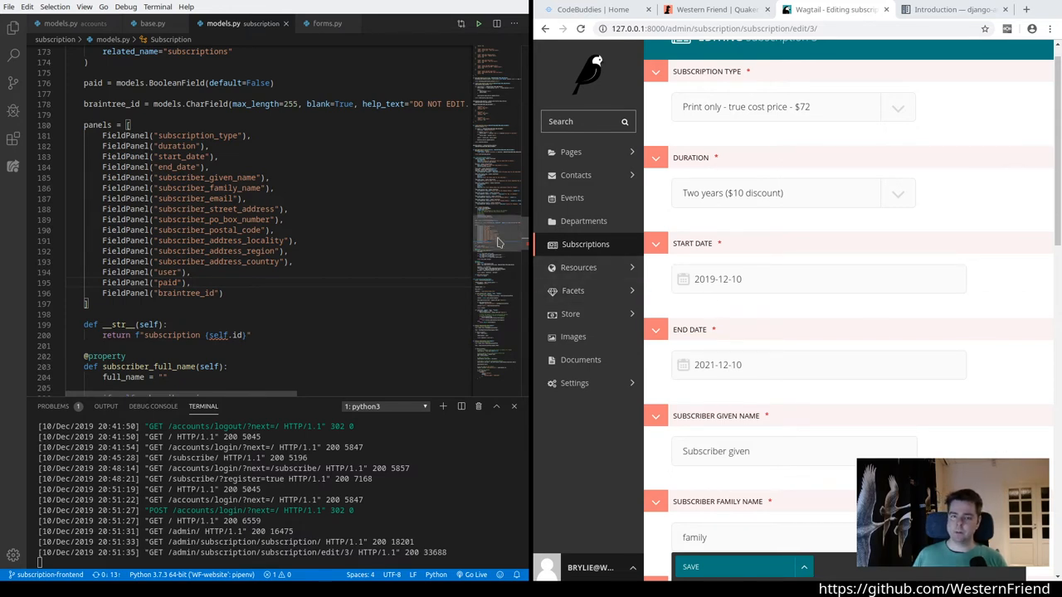
scroll("down", 3)
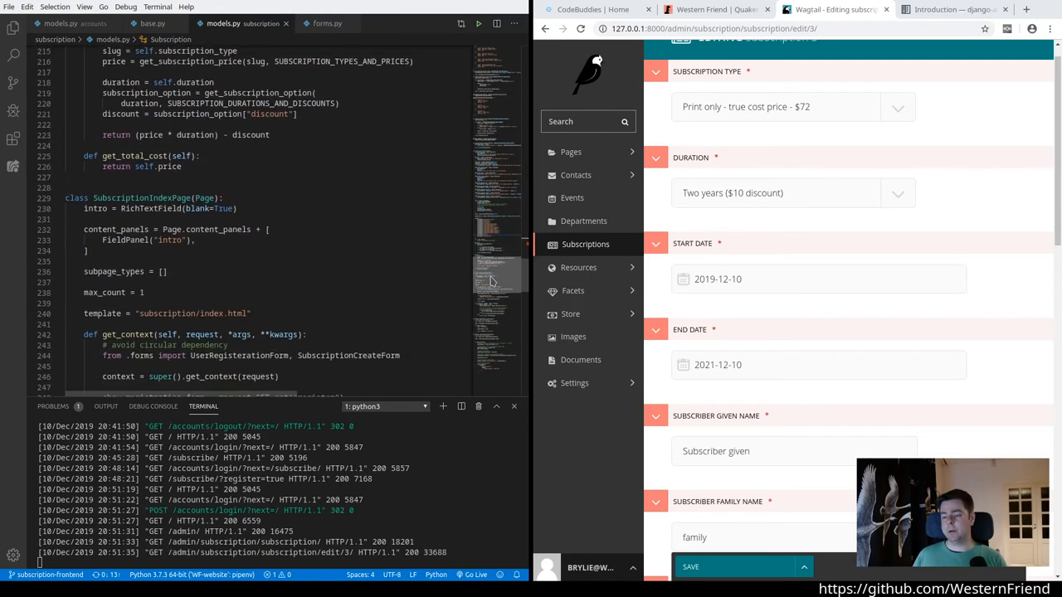
scroll("down", 3)
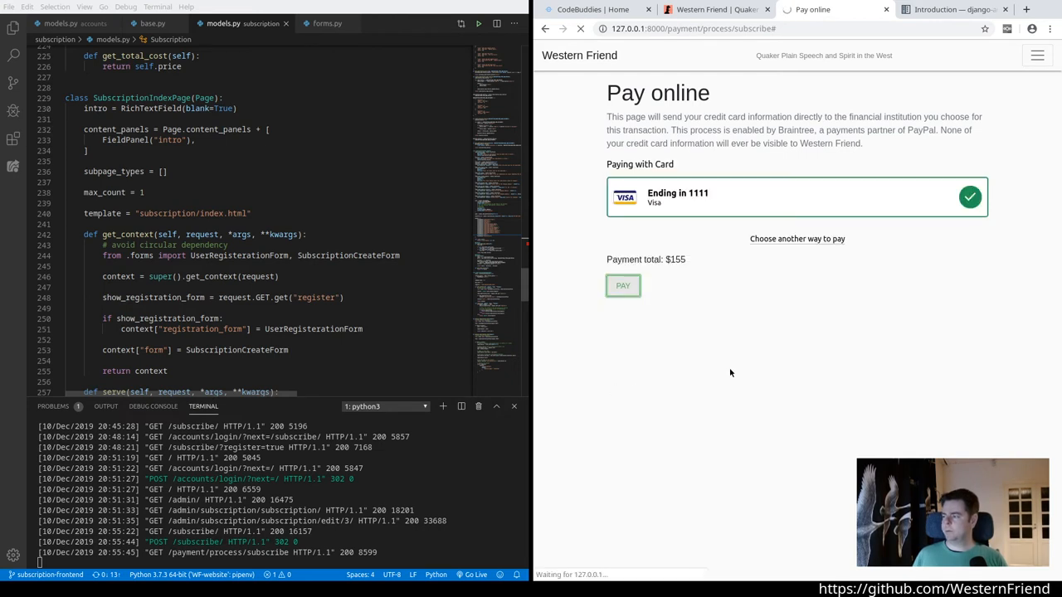
Step: Check subscription 4 in Wagtail admin shows start 2019-12-10 and end 2022-12-10
left_click(624, 285)
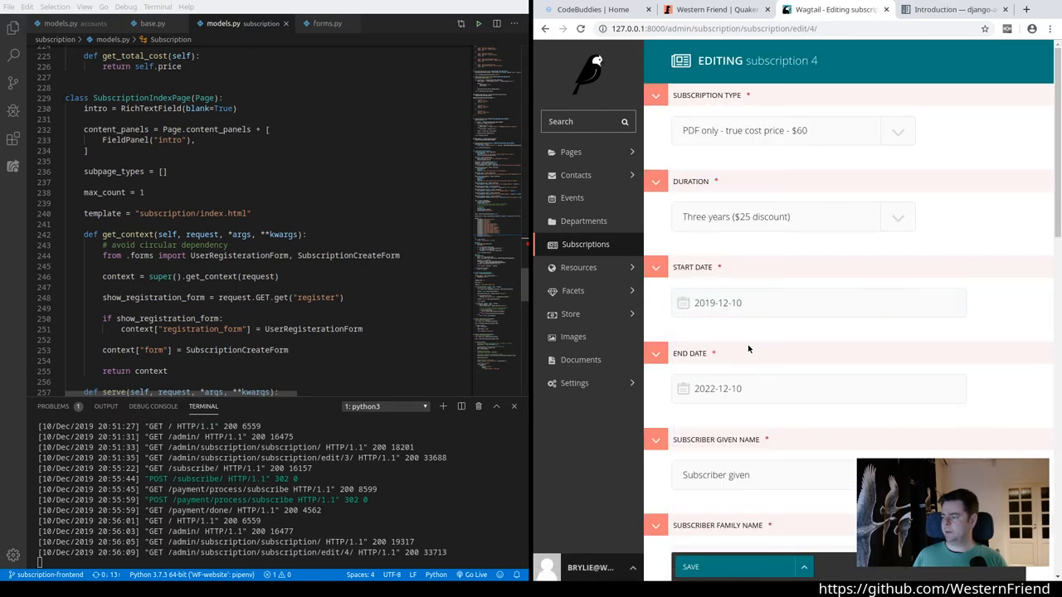
scroll("down", 3)
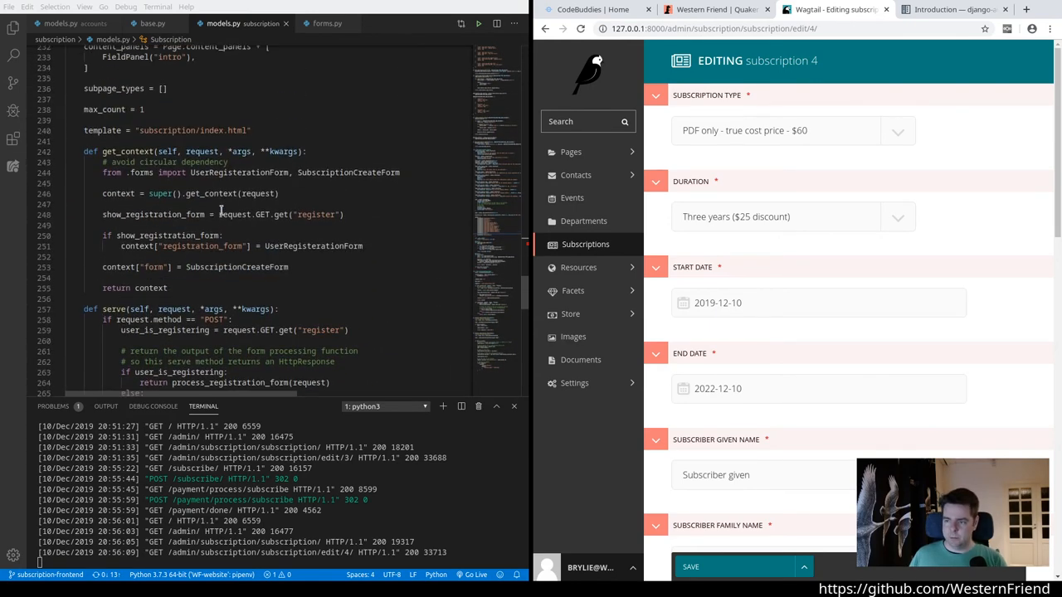
Step: Route non-registration POSTs in serve to process_subscription_form(request)
scroll("up", 3)
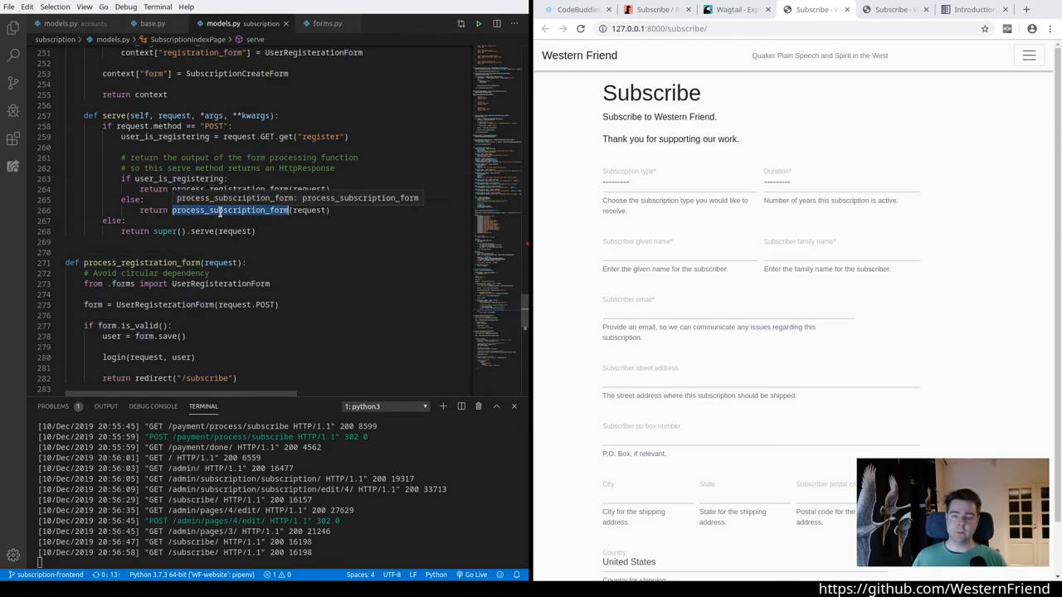
scroll("down", 3)
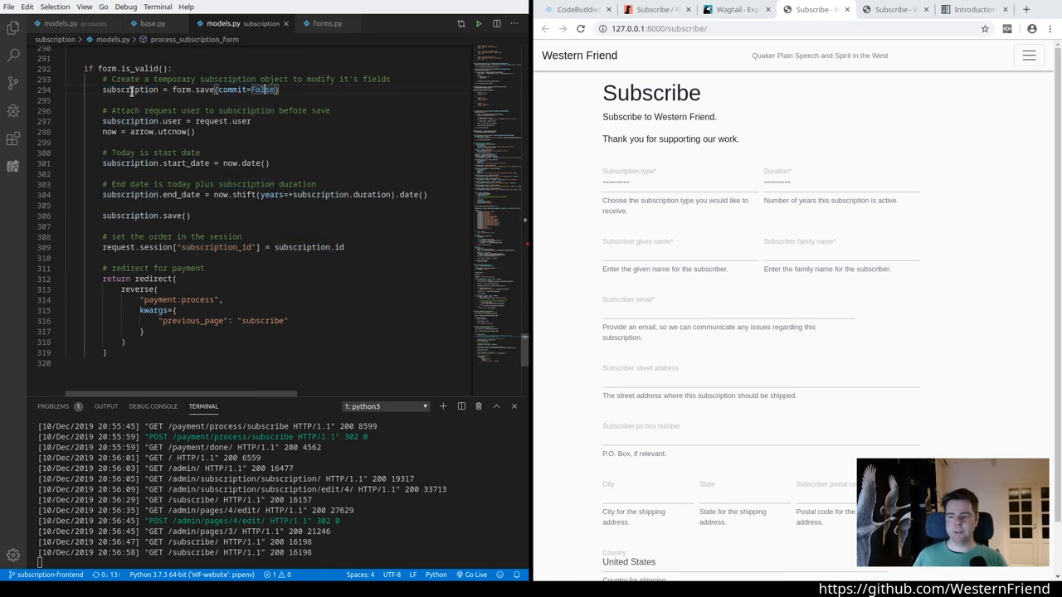